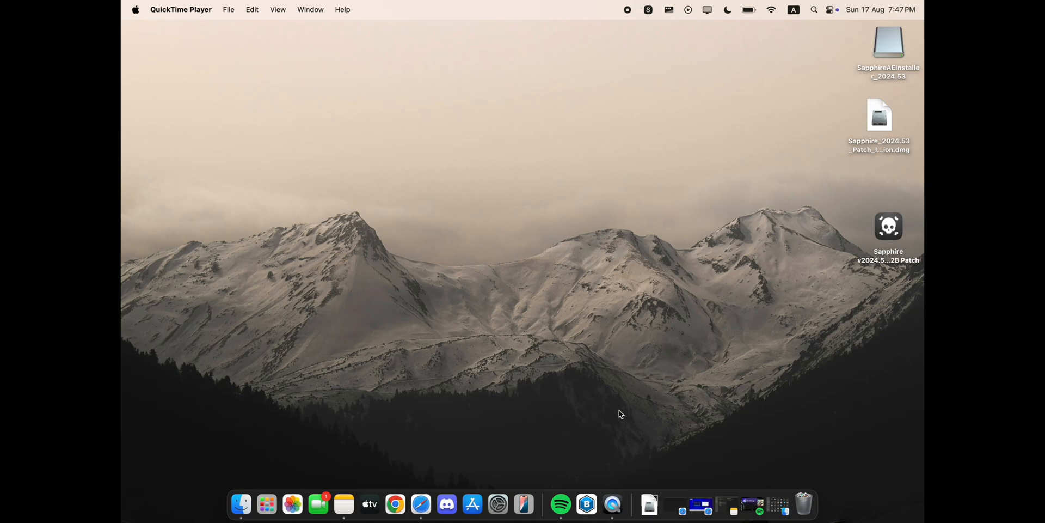
Search Spotlight for After Effects and launch it into an untitled project
text(qui)
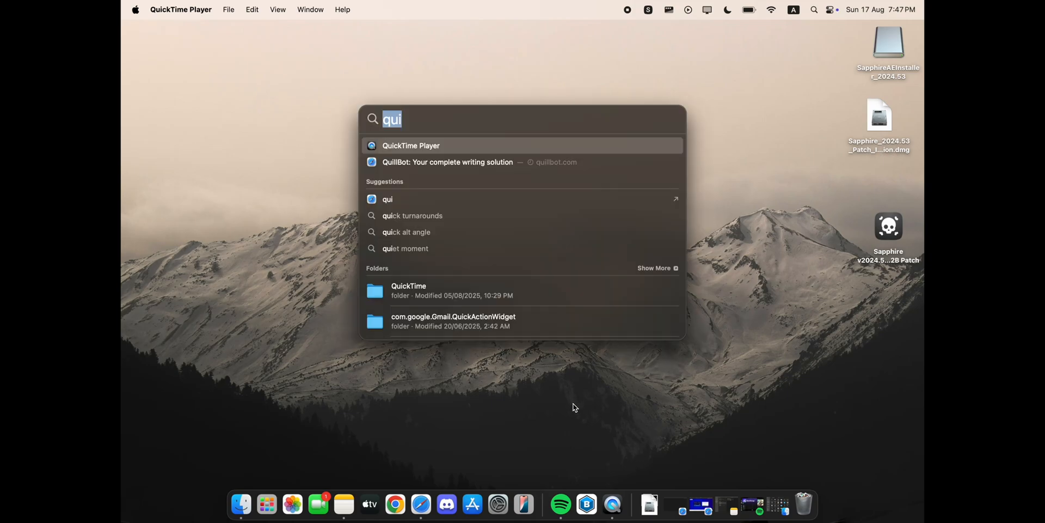
key(escape)
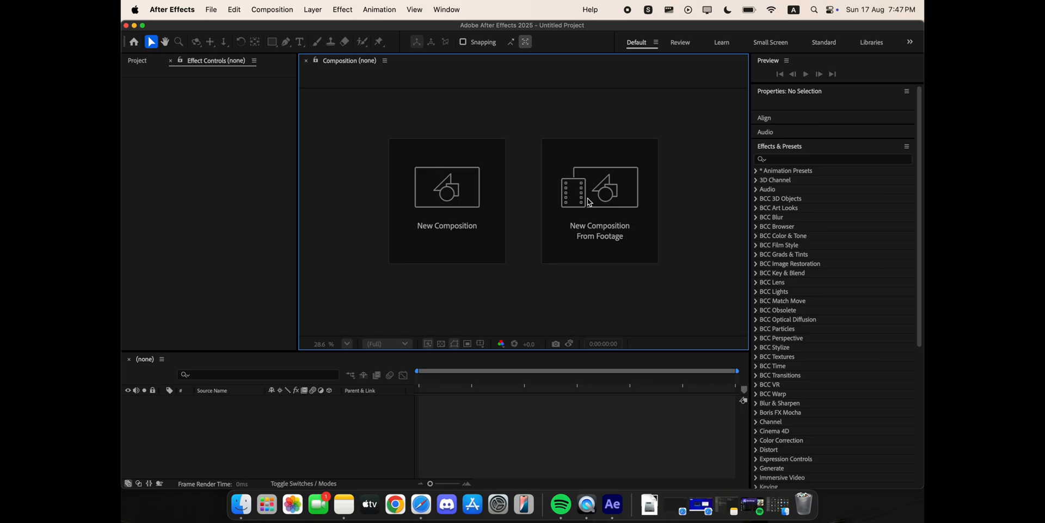
Start a new project and create a composition from the footage daydream fx3.mp4
click(134, 42)
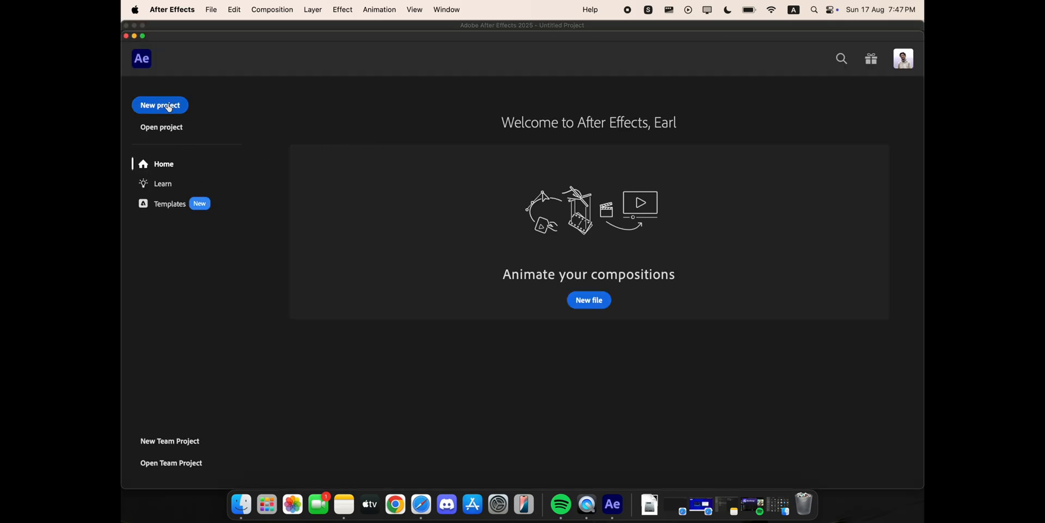
click(159, 105)
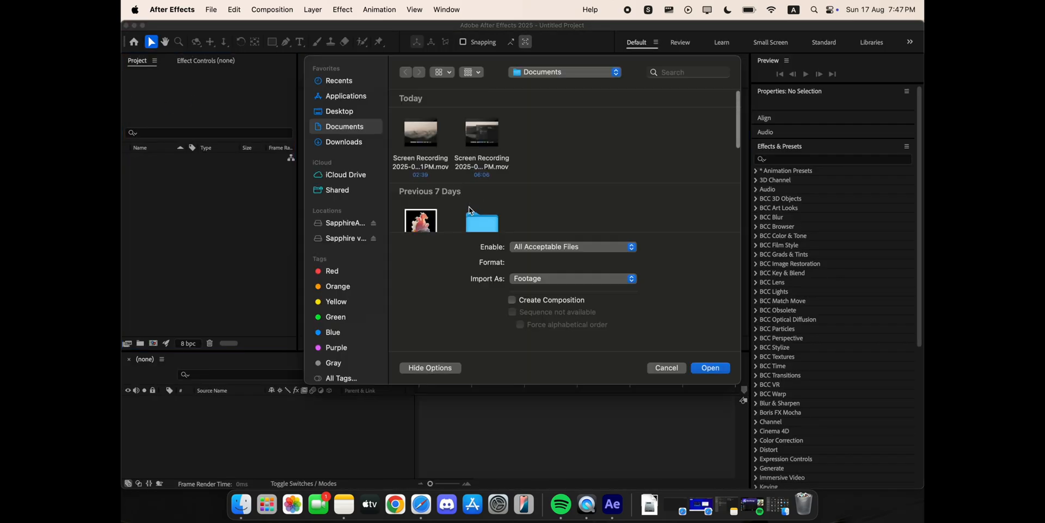
scroll(down, 3)
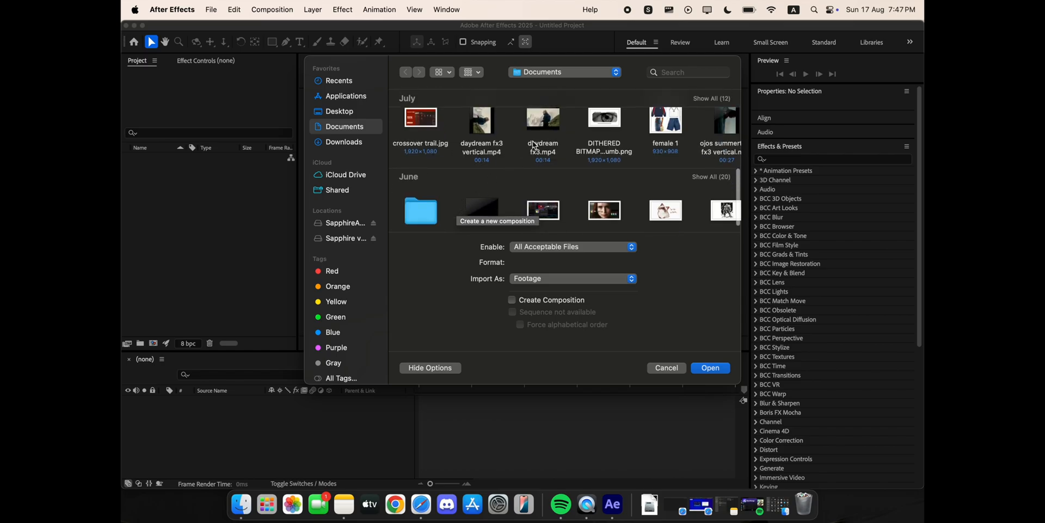
click(710, 368)
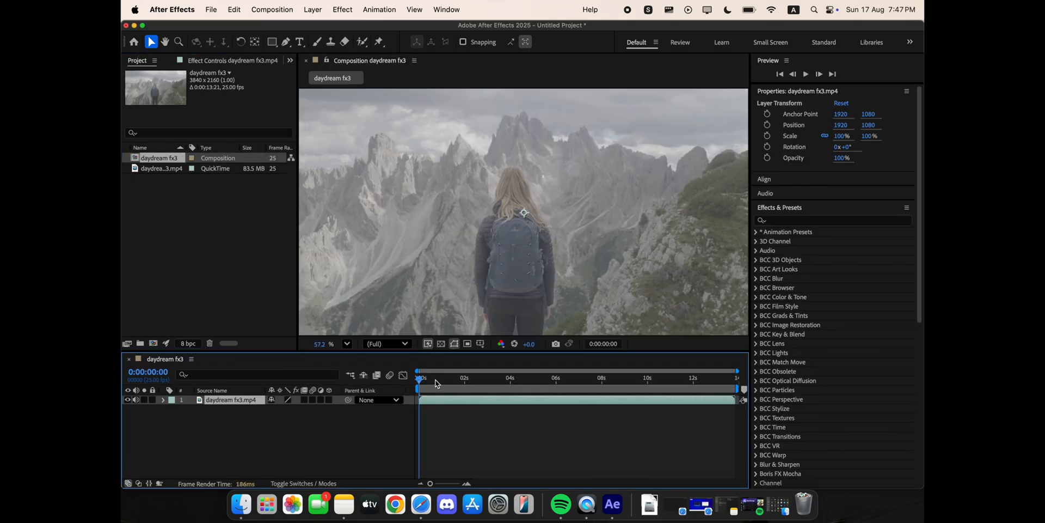
Search the effects for 'film' and apply Sapphire S_FilmEffect to the daydream fx3 layer
click(834, 220)
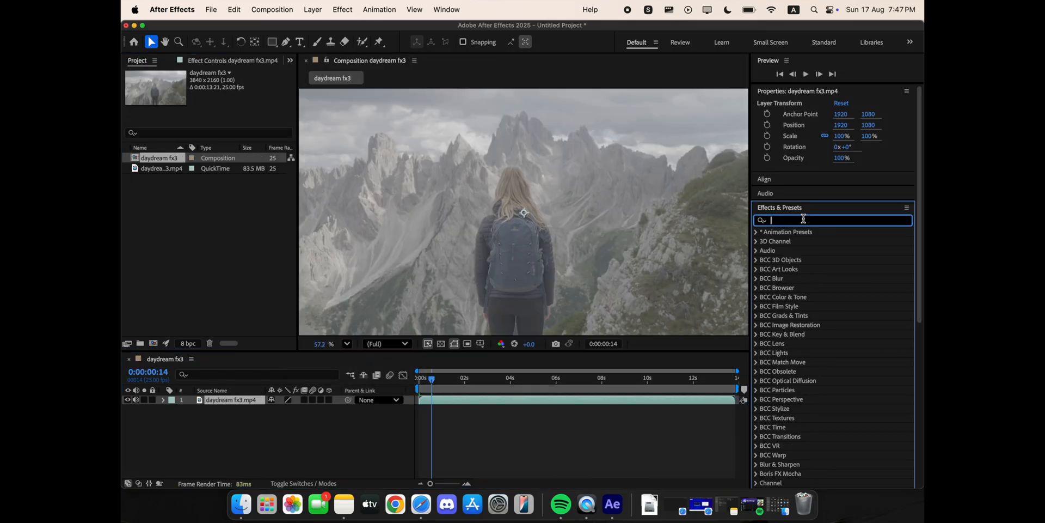
text(f)
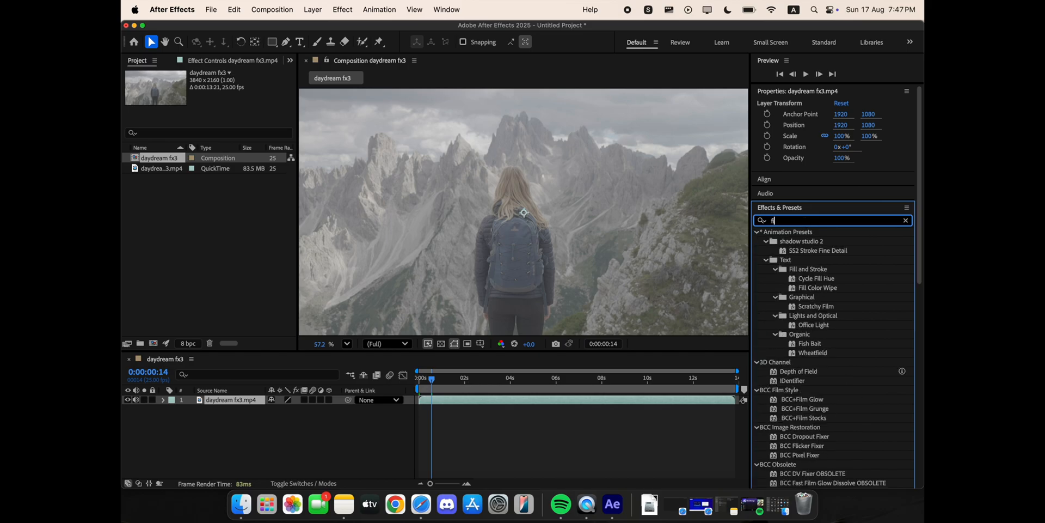
text(ilm)
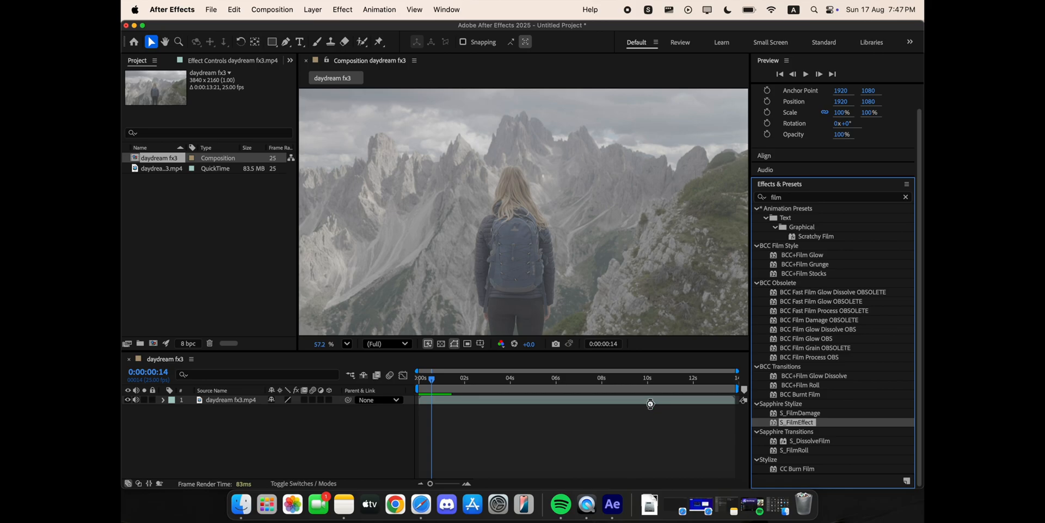
double_click(799, 422)
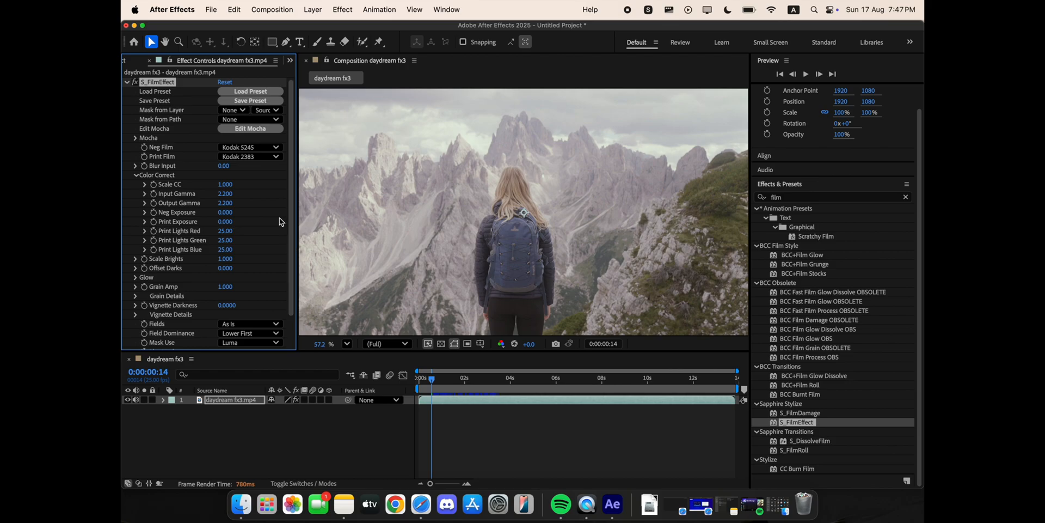
Scroll the Effect Controls panel while the effects list is filtered for blur
scroll(down, 3)
text(blur)
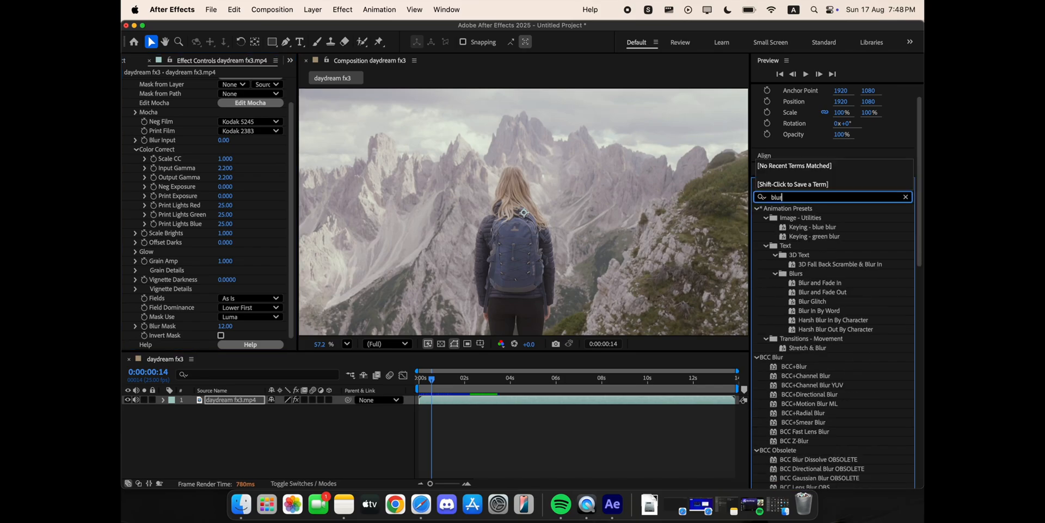
Apply Sapphire S_BlurMoCurves from Blur+Sharpen and scroll through its effect controls
scroll(down, 3)
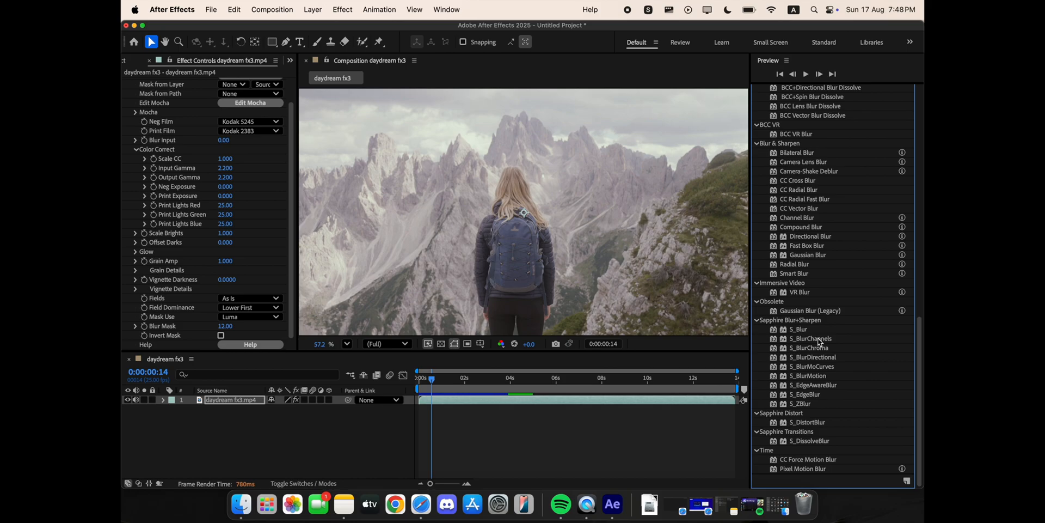
mouse_move(822, 372)
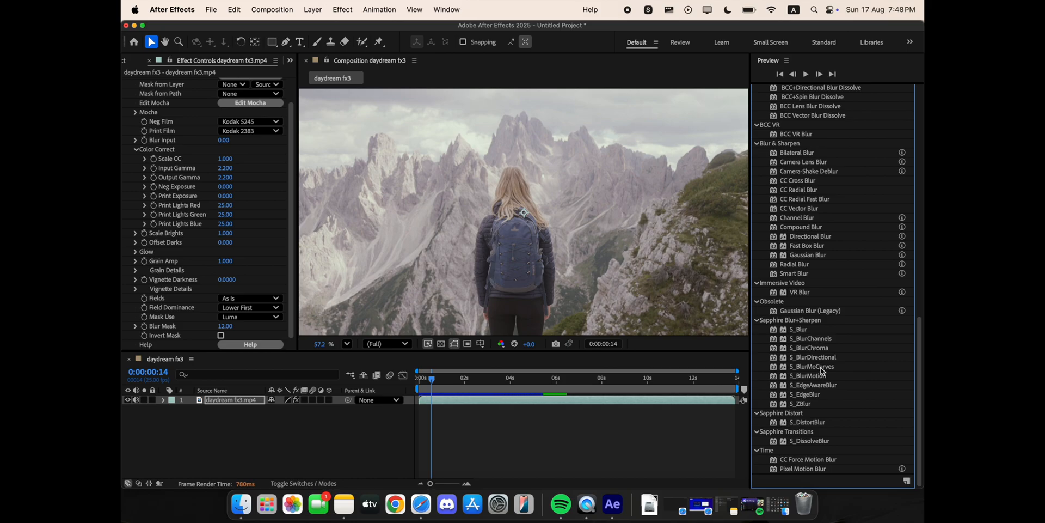
double_click(810, 366)
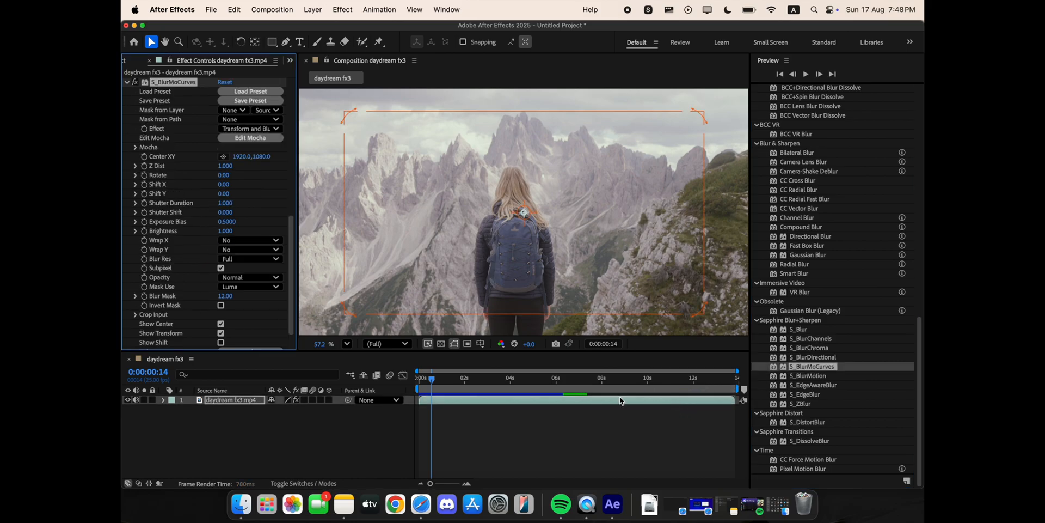
scroll(down, 3)
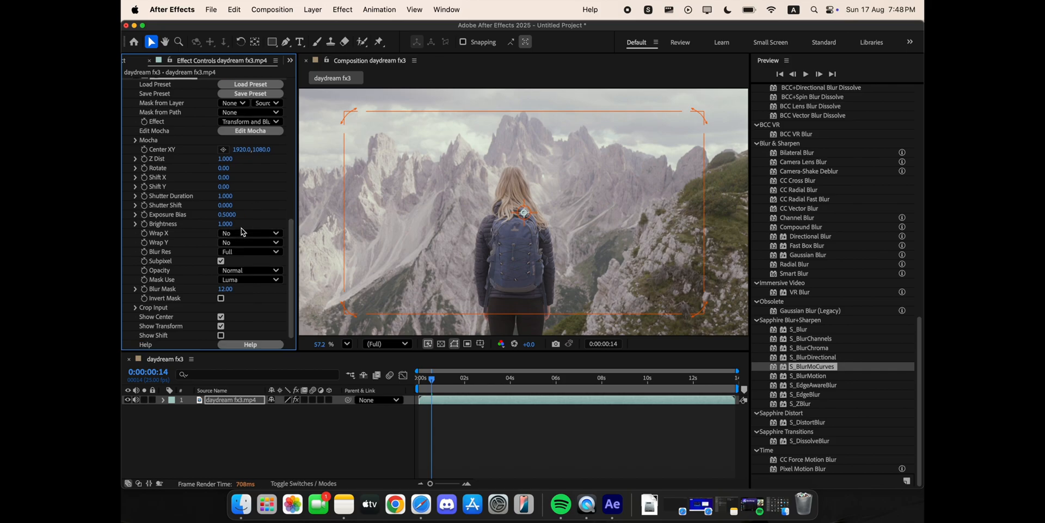
scroll(down, 3)
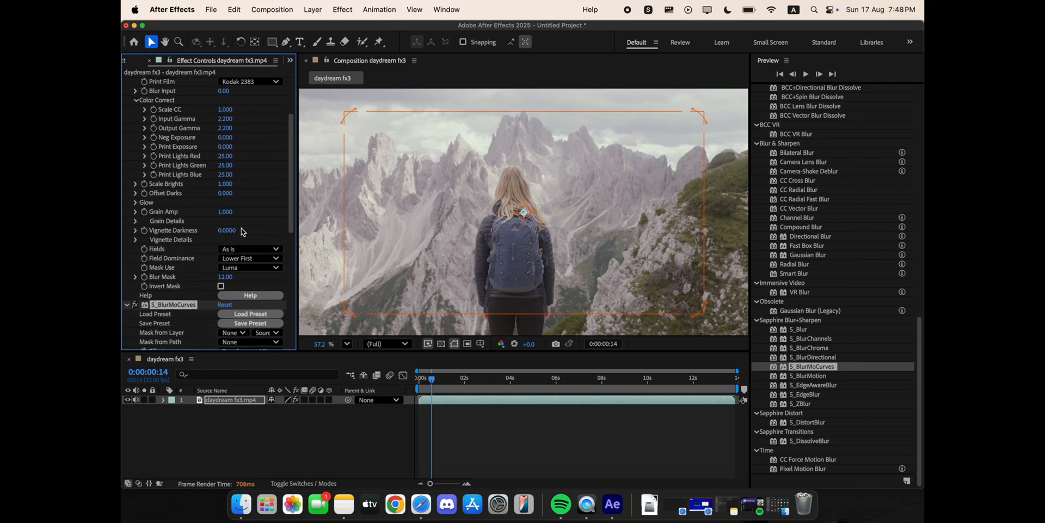
scroll(down, 3)
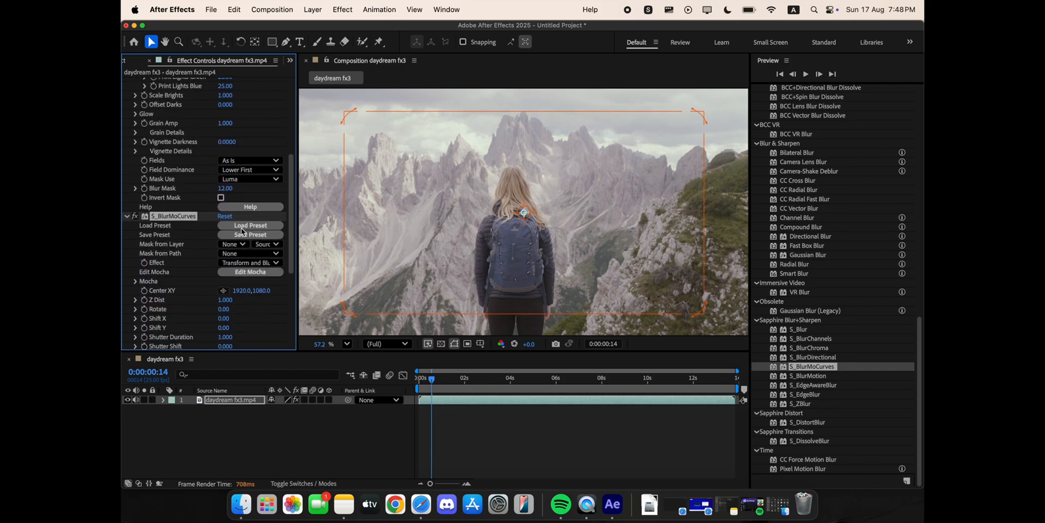
scroll(down, 3)
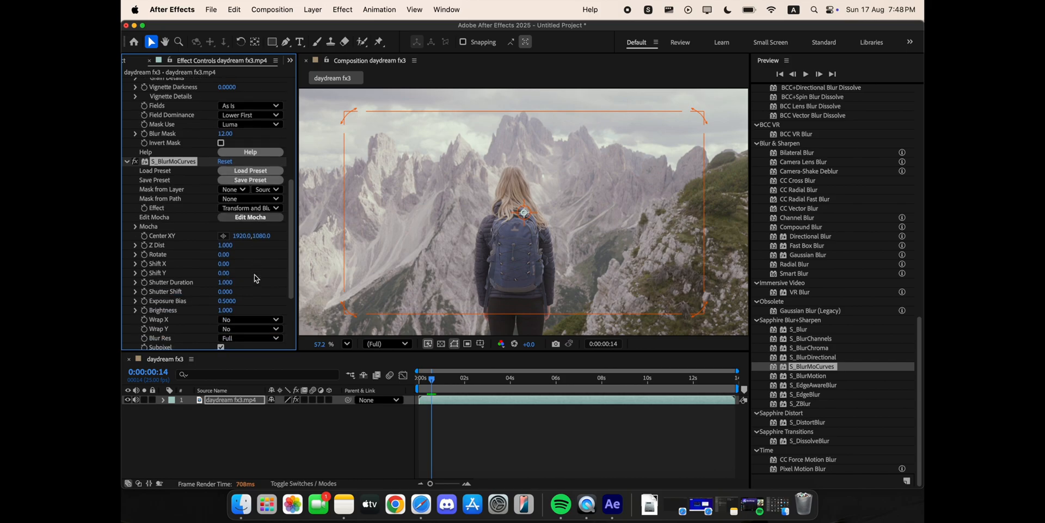
scroll(down, 3)
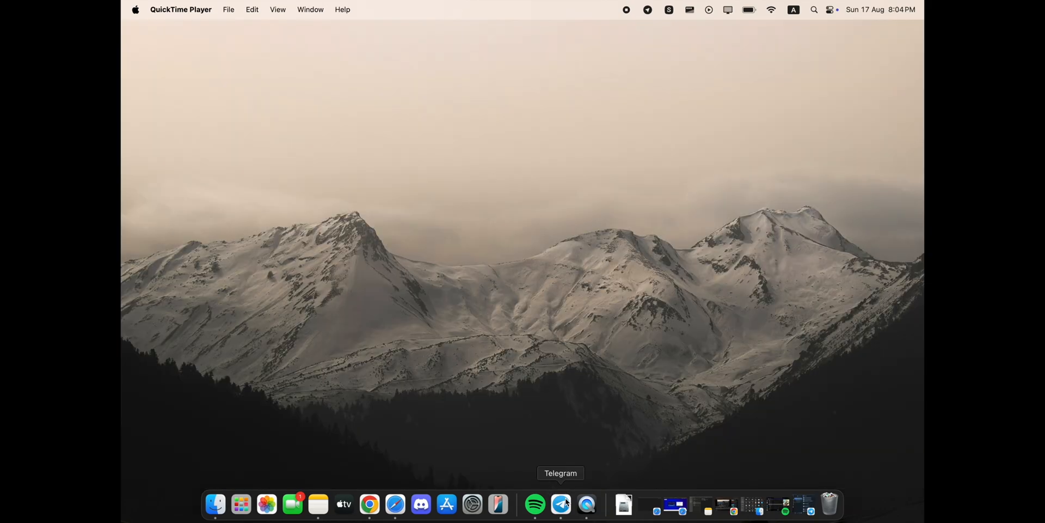
Open Telegram from the Dock, showing the MacSoft Library channel
click(562, 505)
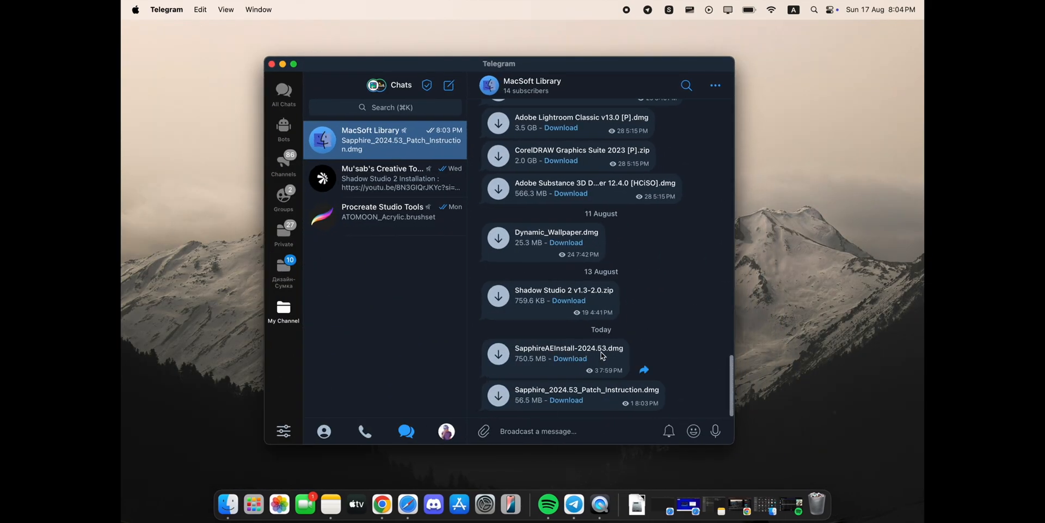
mouse_move(650, 397)
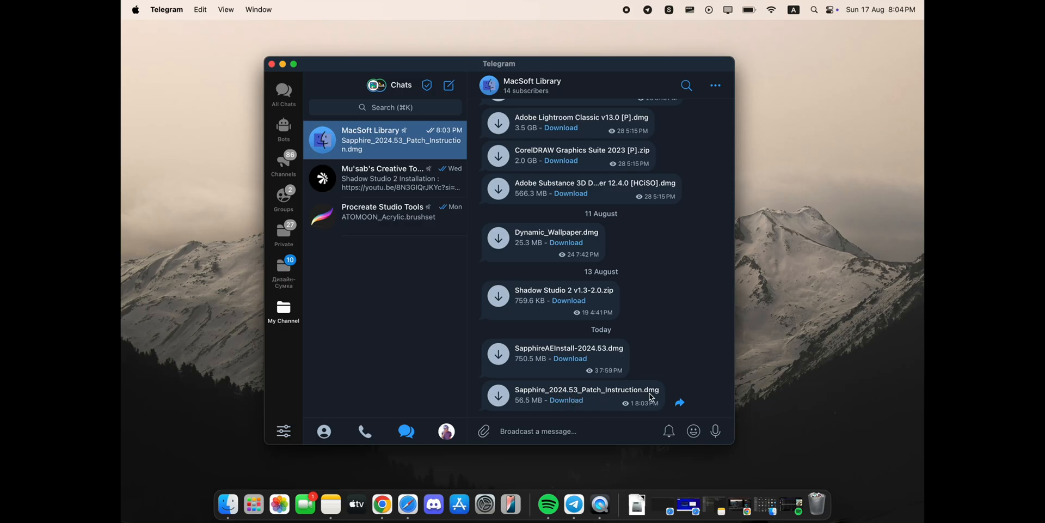